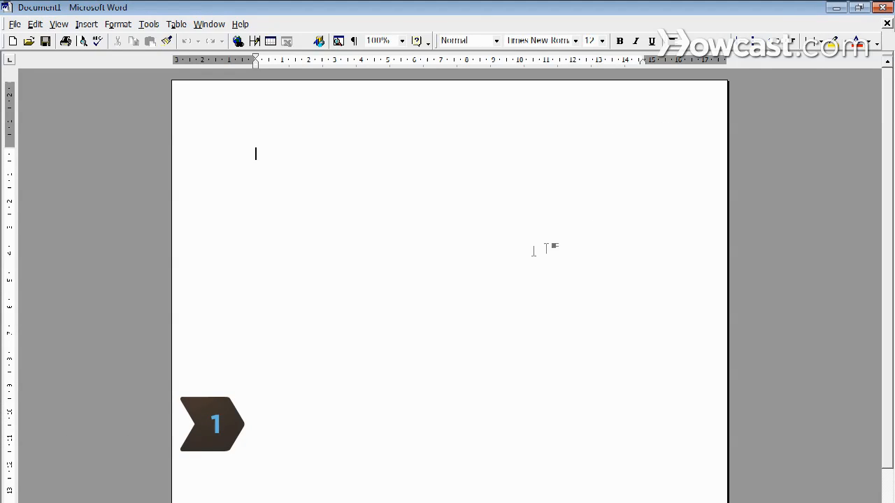
Search Google for 'Online' from the Firefox Start page and reach the speed test site.
{"action": "left_click", "coordinate": [401, 39]}
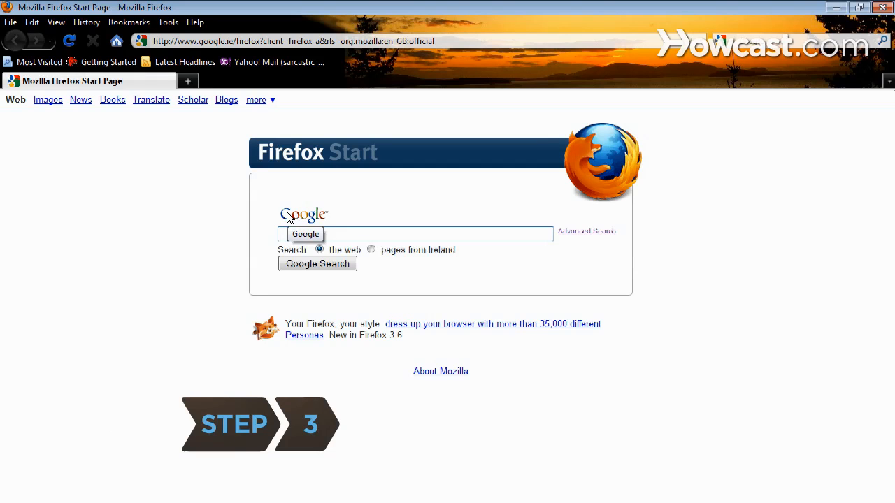
{"action": "type", "text": "Online"}
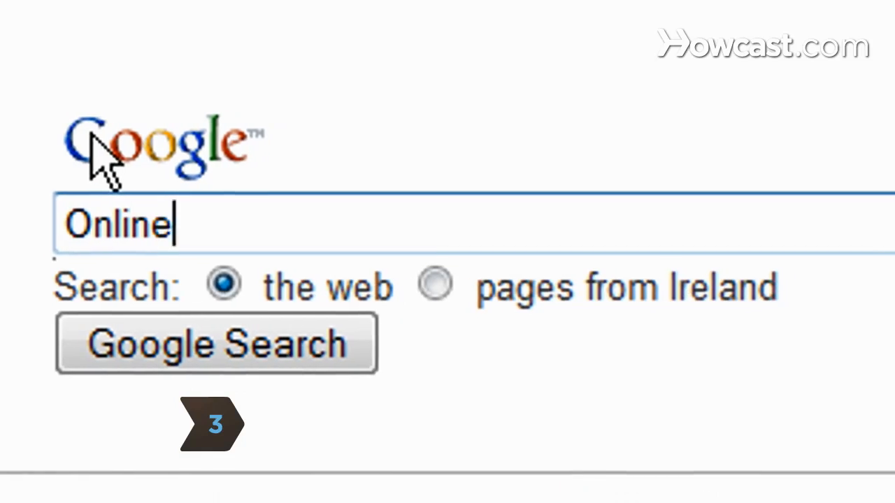
{"action": "left_click", "coordinate": [217, 344]}
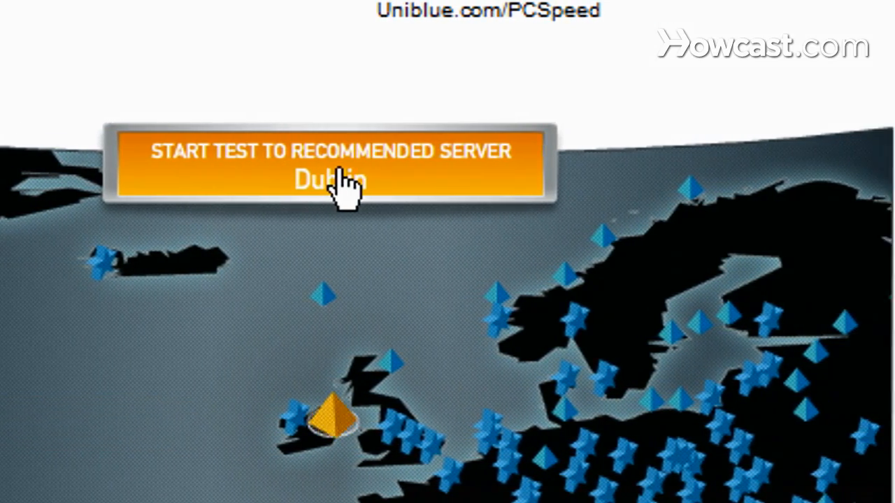
Start the internet speed test to the recommended Dublin server.
{"action": "left_click", "coordinate": [329, 165]}
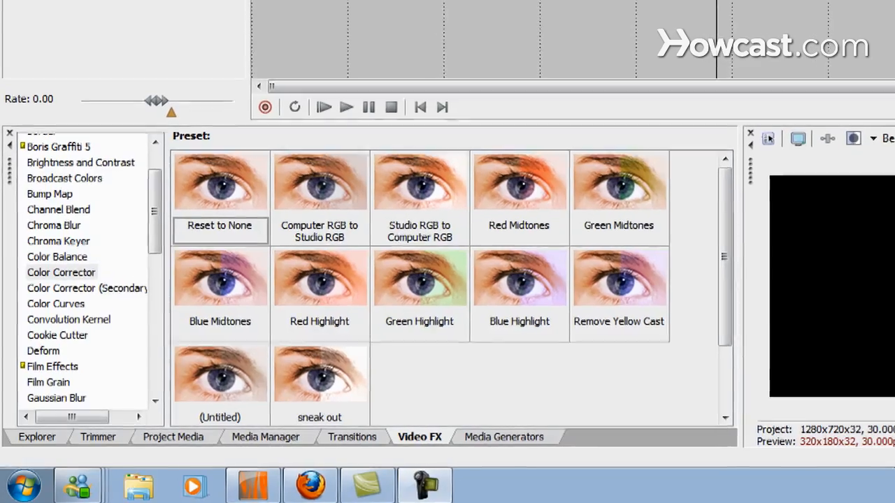
Search the Windows Start menu for 'network'.
{"action": "left_click", "coordinate": [22, 483]}
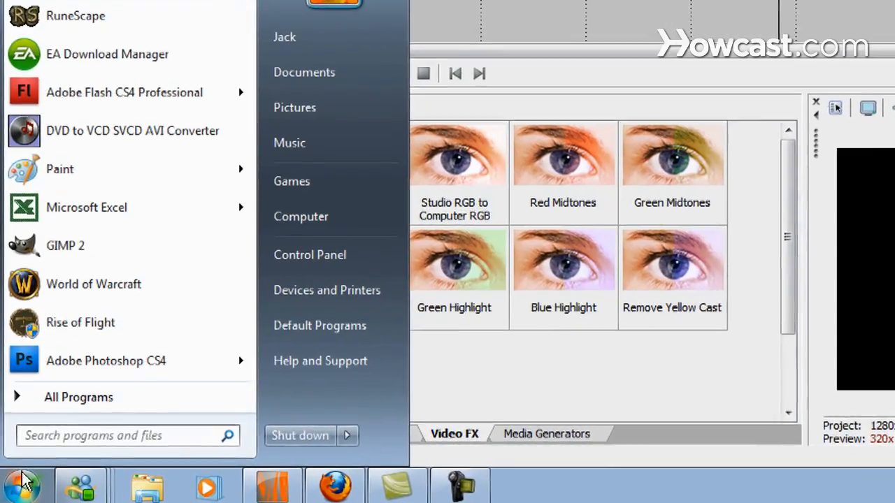
{"action": "type", "text": "network"}
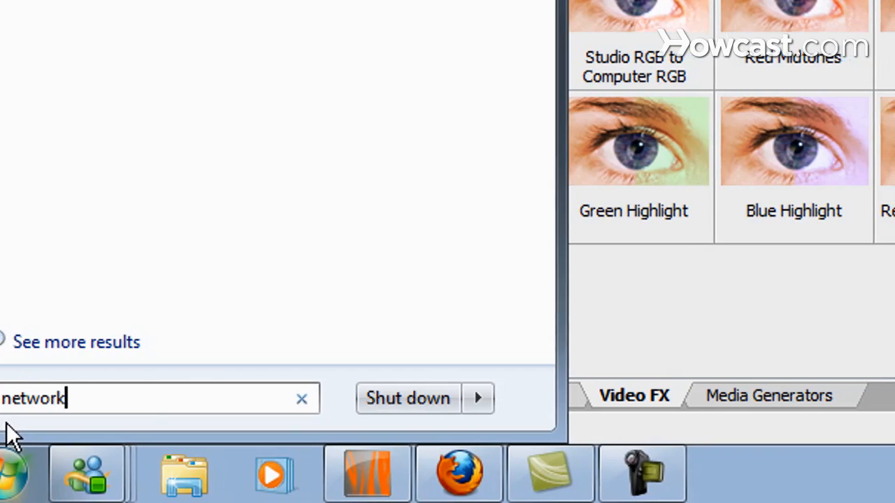